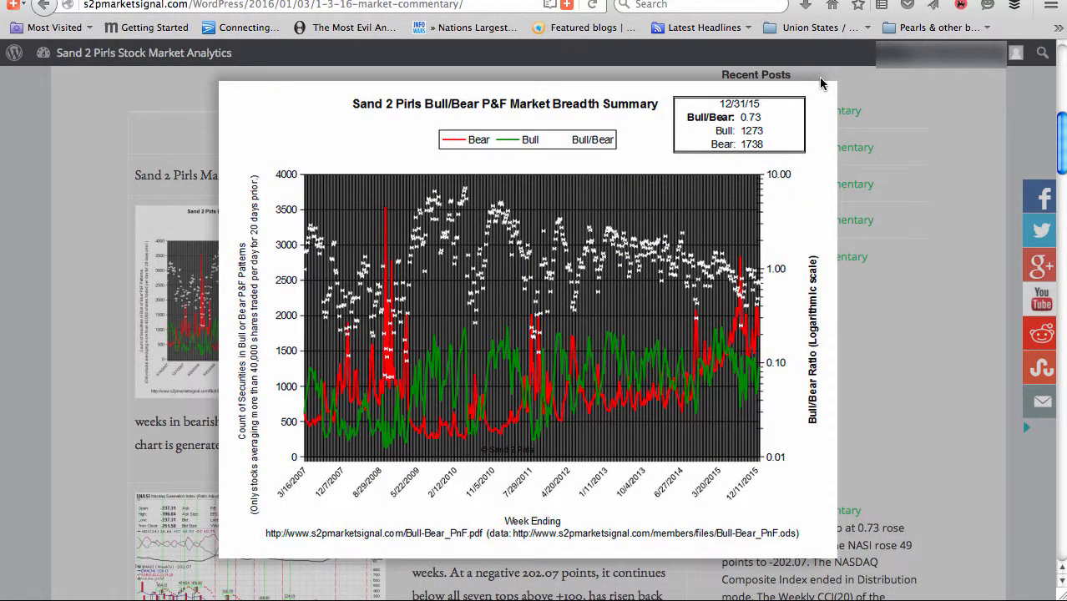
- View the Bull/Bear P&F Market Breadth Summary chart at full size
left_click(821, 83)
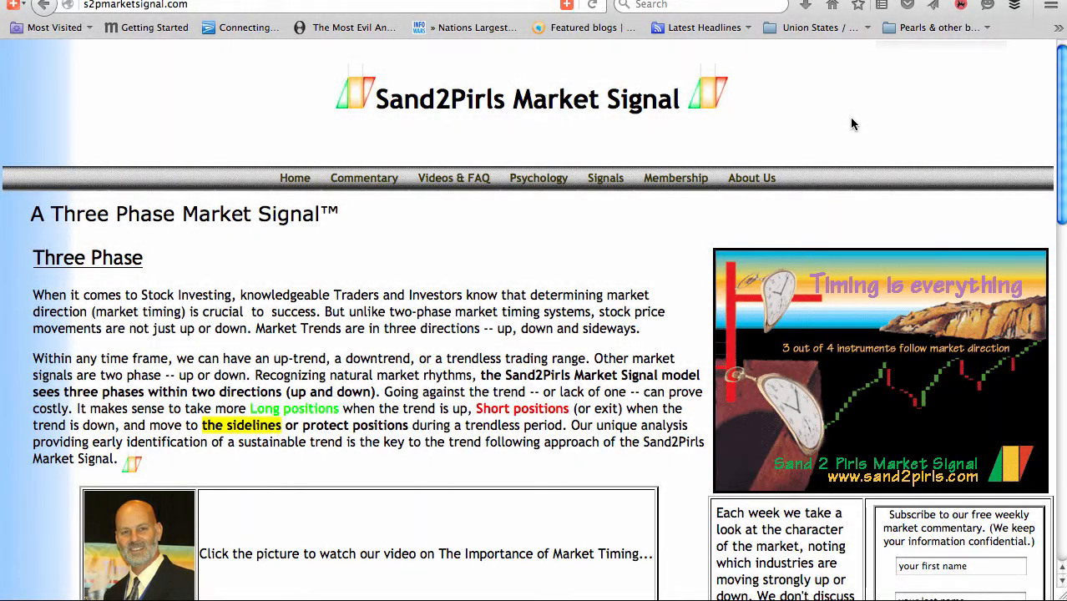
mouse_move(755, 140)
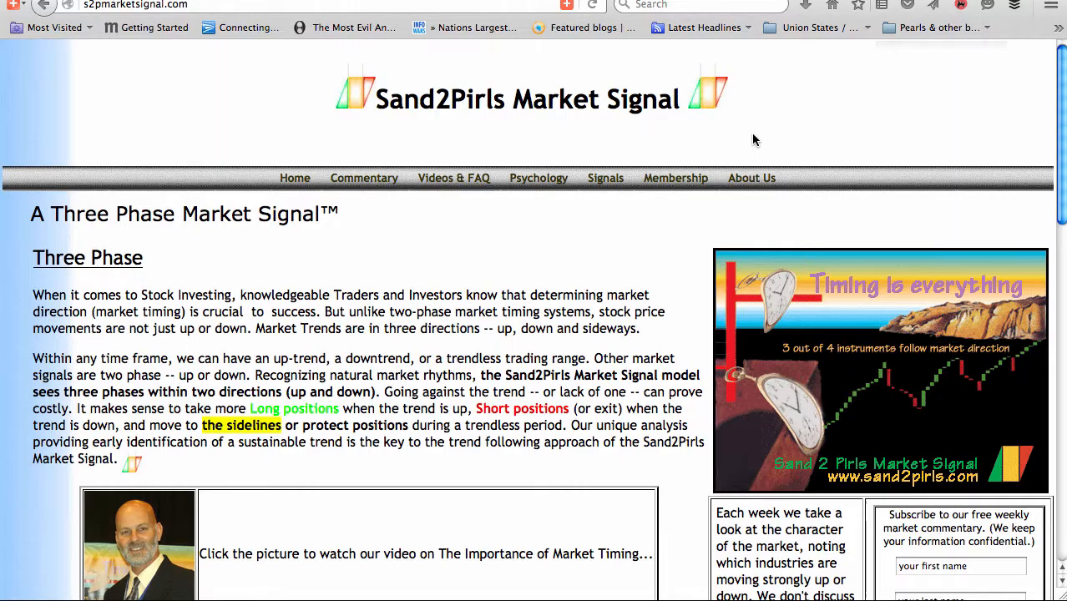
- Return to the 1-3-16 commentary post, point out the email subscription field, and reach the NASDAQ Summation Index section
left_click(675, 177)
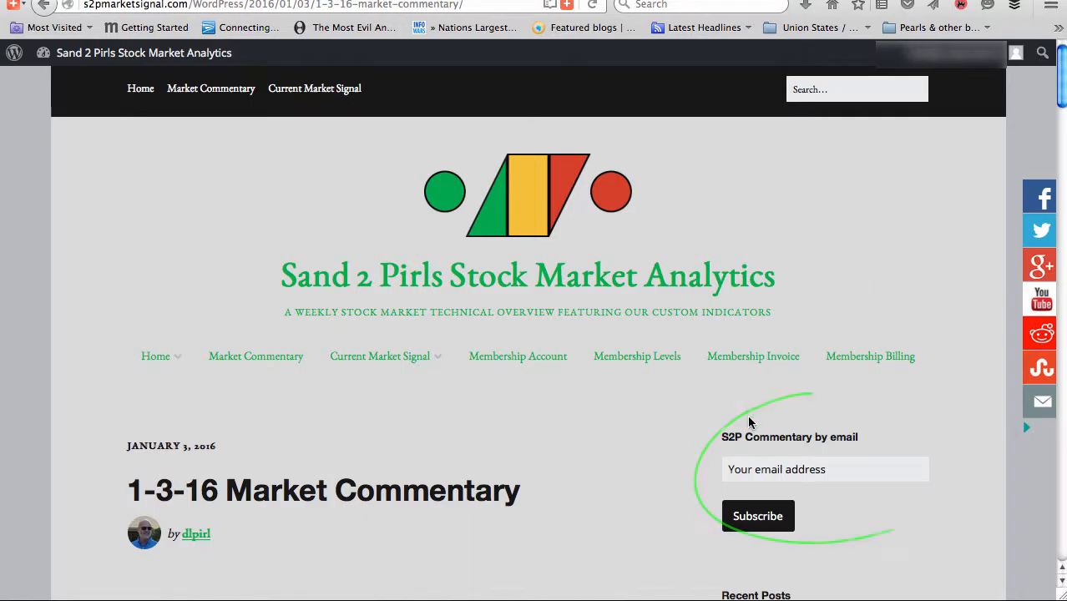
left_click(756, 514)
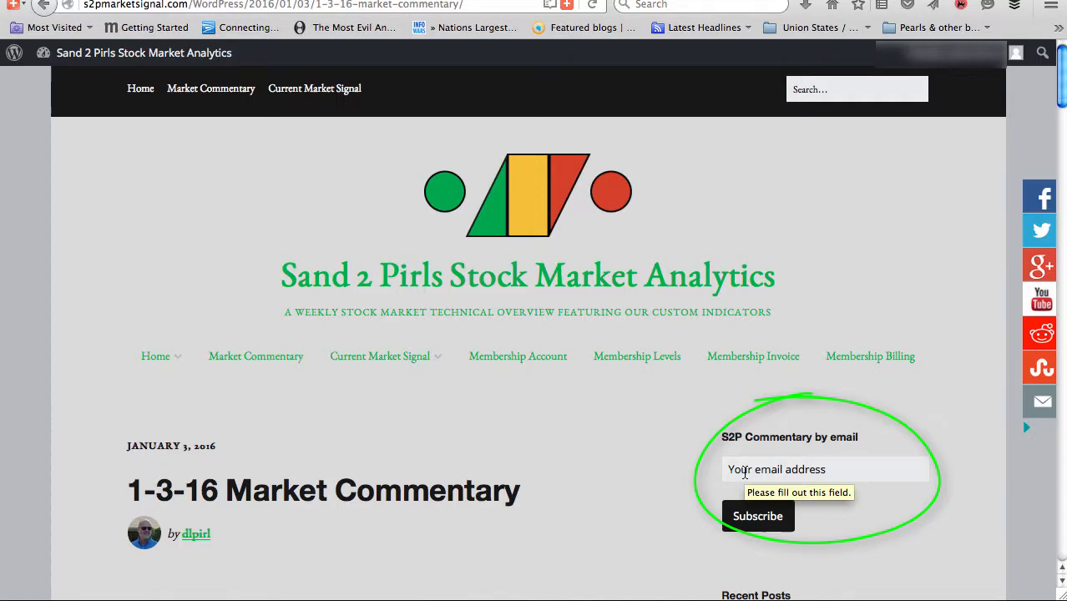
scroll("down", 3)
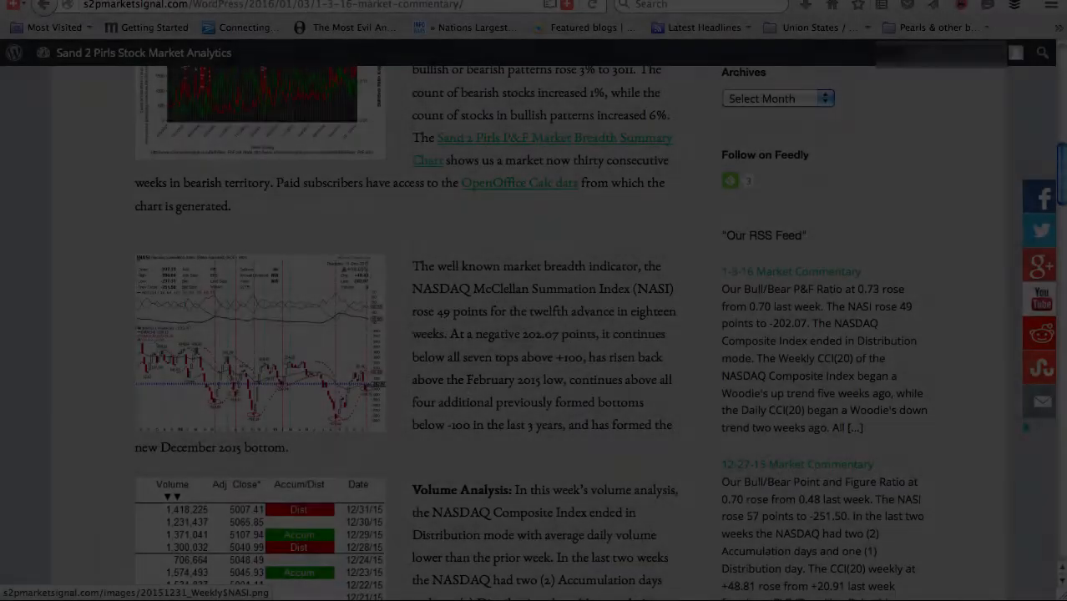
left_click(260, 342)
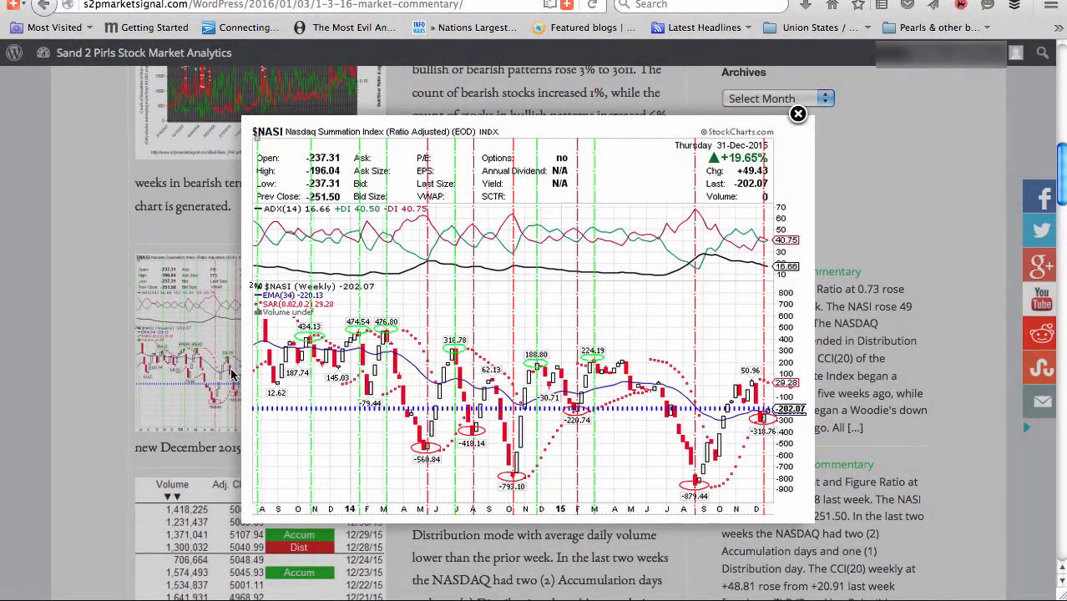
left_click(798, 113)
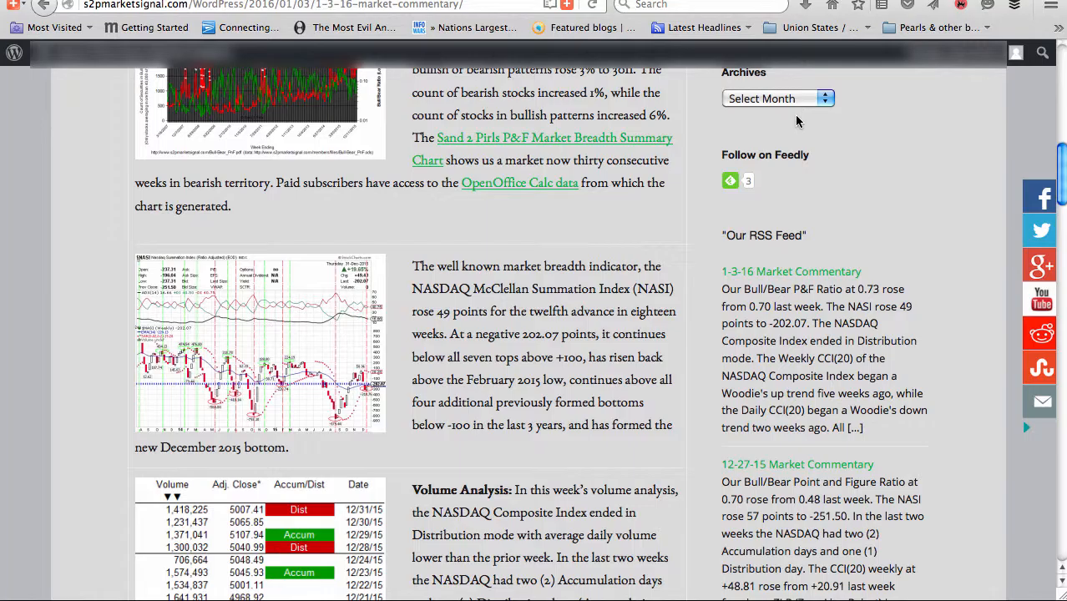
- Scroll the post down to the Volume Analysis table and Momentum section
scroll("down", 3)
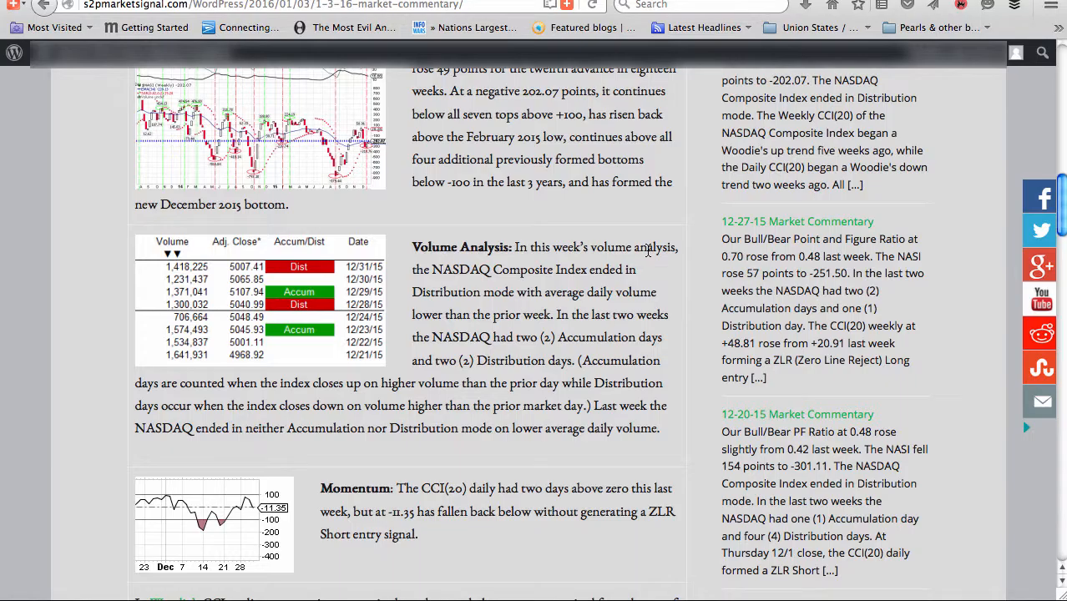
scroll("down", 3)
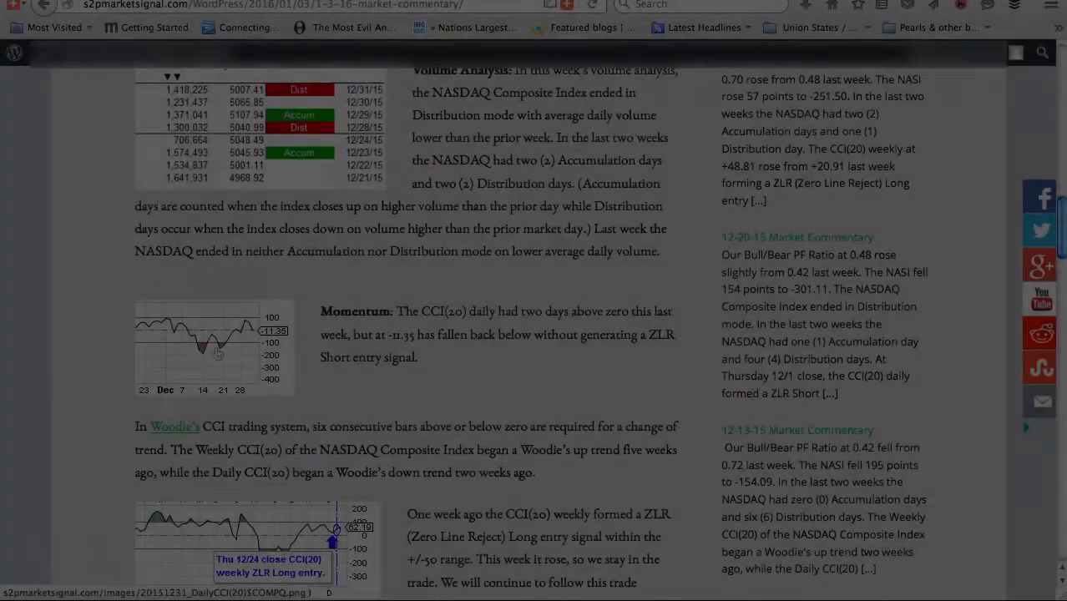
- Enlarge the daily CCI(20) momentum chart, then the weekly CCI(20) chart with its ZLR Long entry
left_click(214, 345)
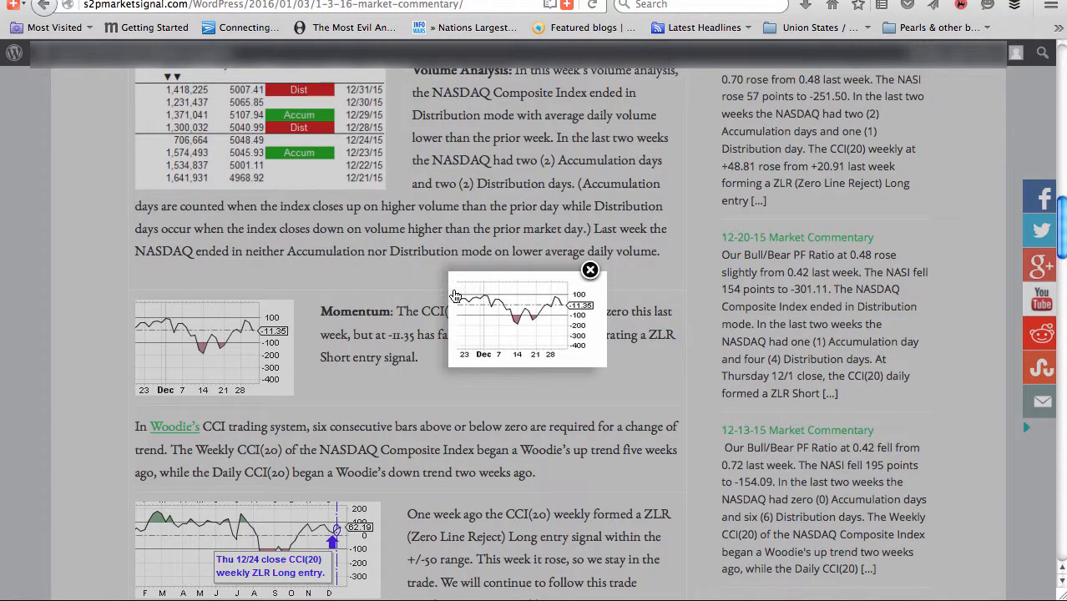
left_click(590, 271)
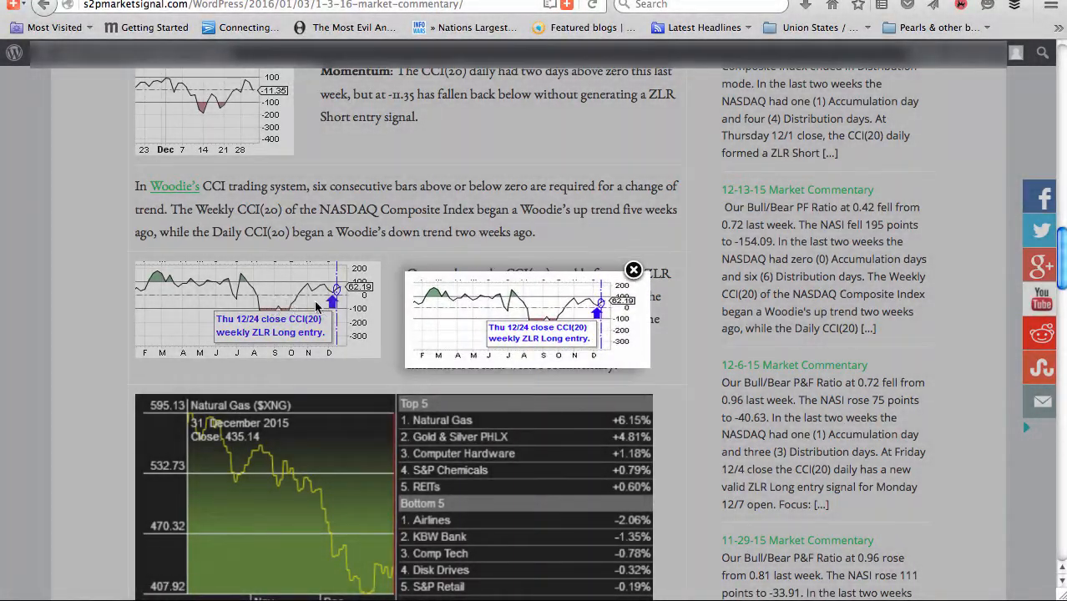
- Advance the lightbox to the Natural Gas industry rotation chart with its Top 5 and Bottom 5 table
left_click(634, 271)
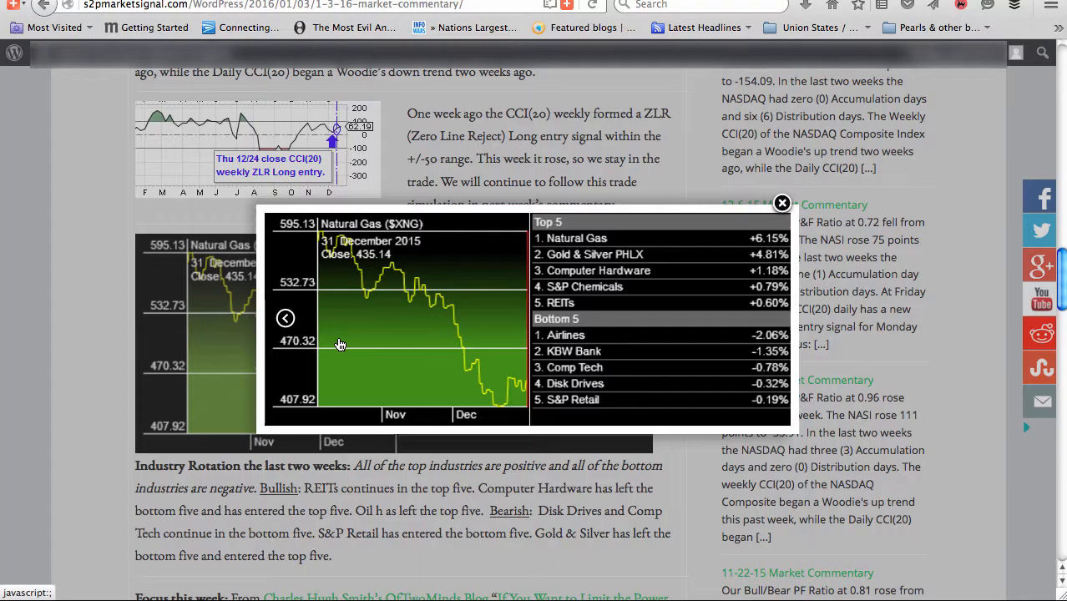
left_click(782, 204)
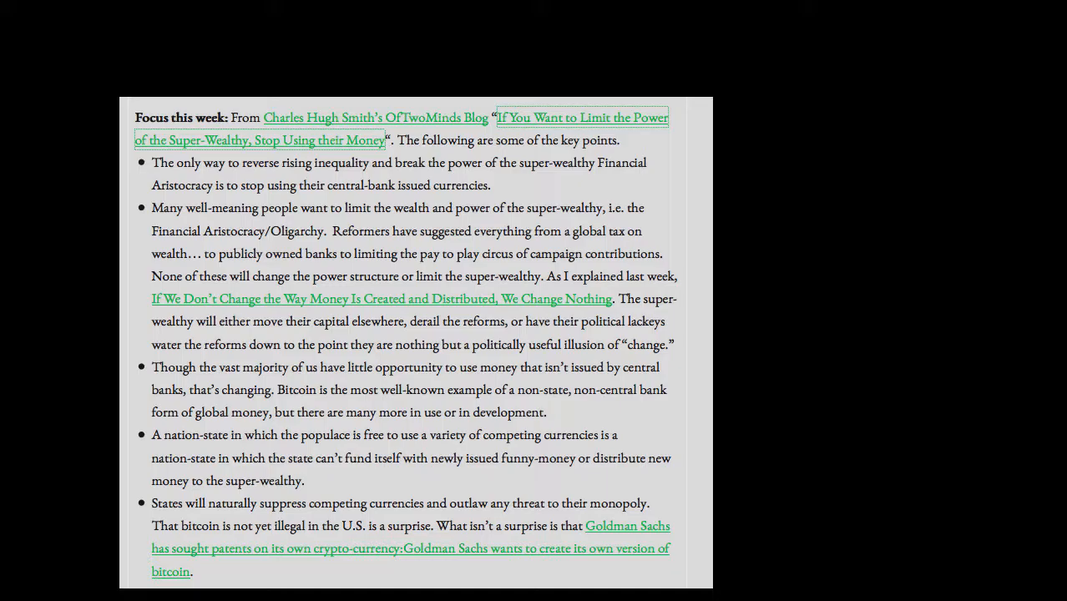
- Scroll to the focus article's final bullet about the Western Roman Empire's collapse
scroll("down", 3)
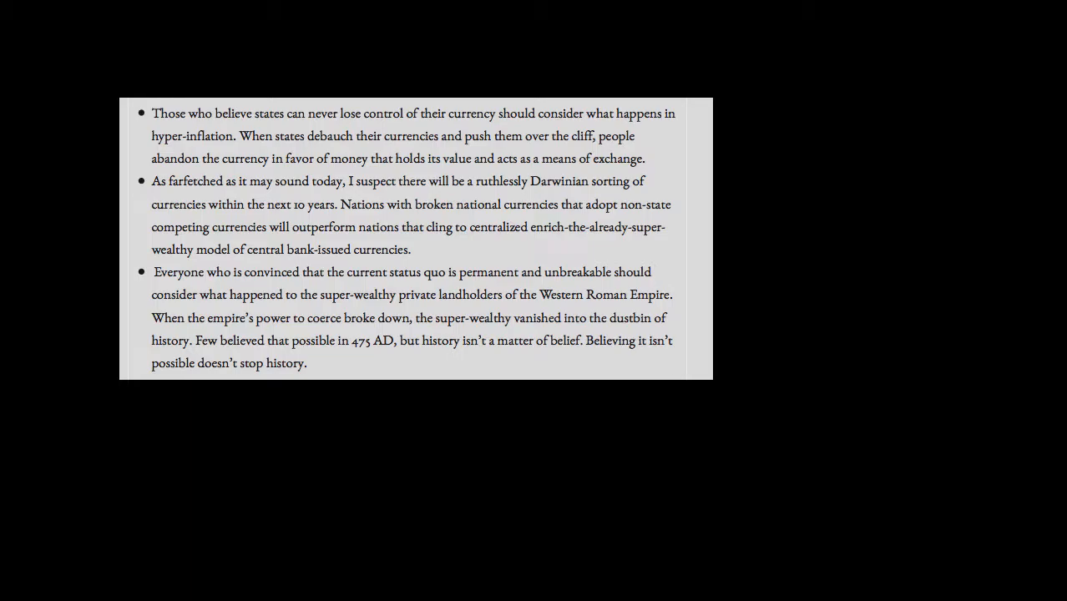
scroll("down", 3)
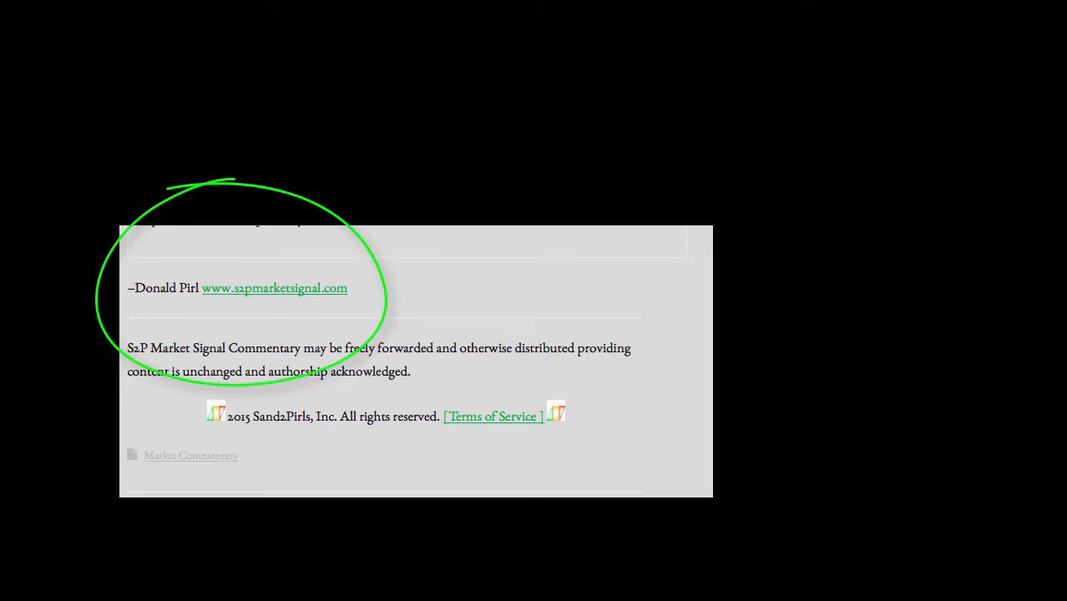